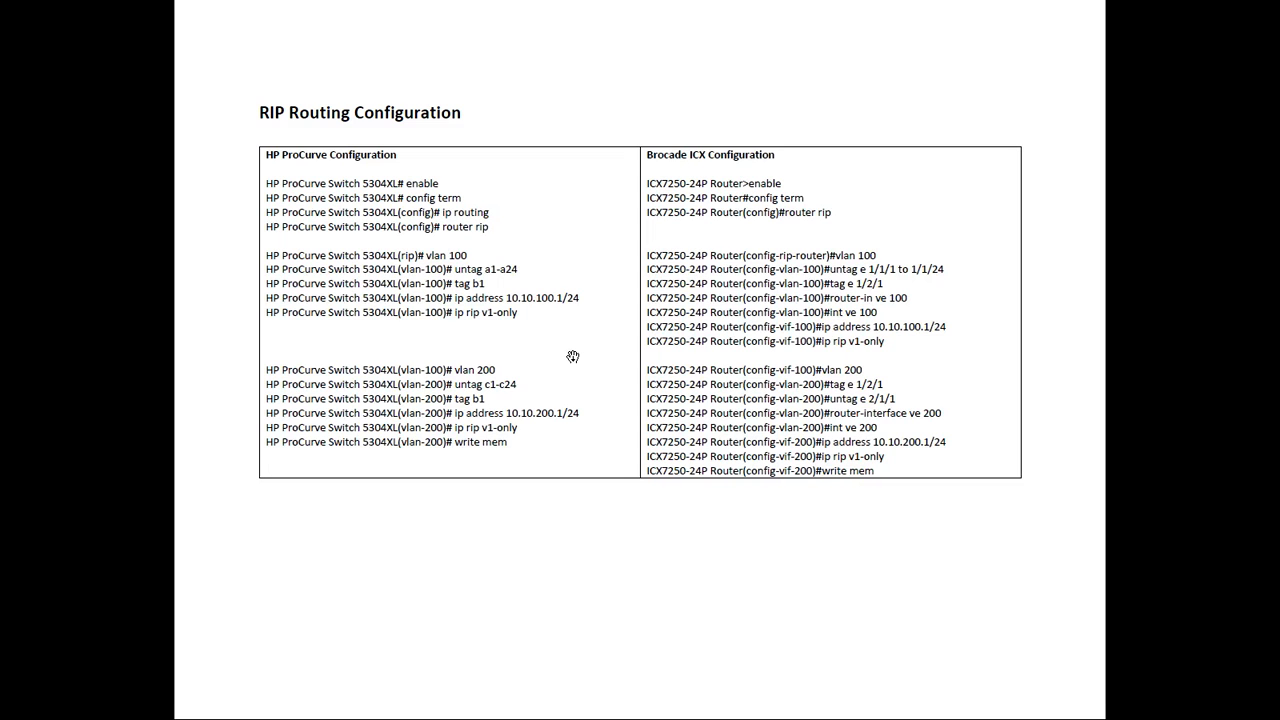
mouse_move(350, 162)
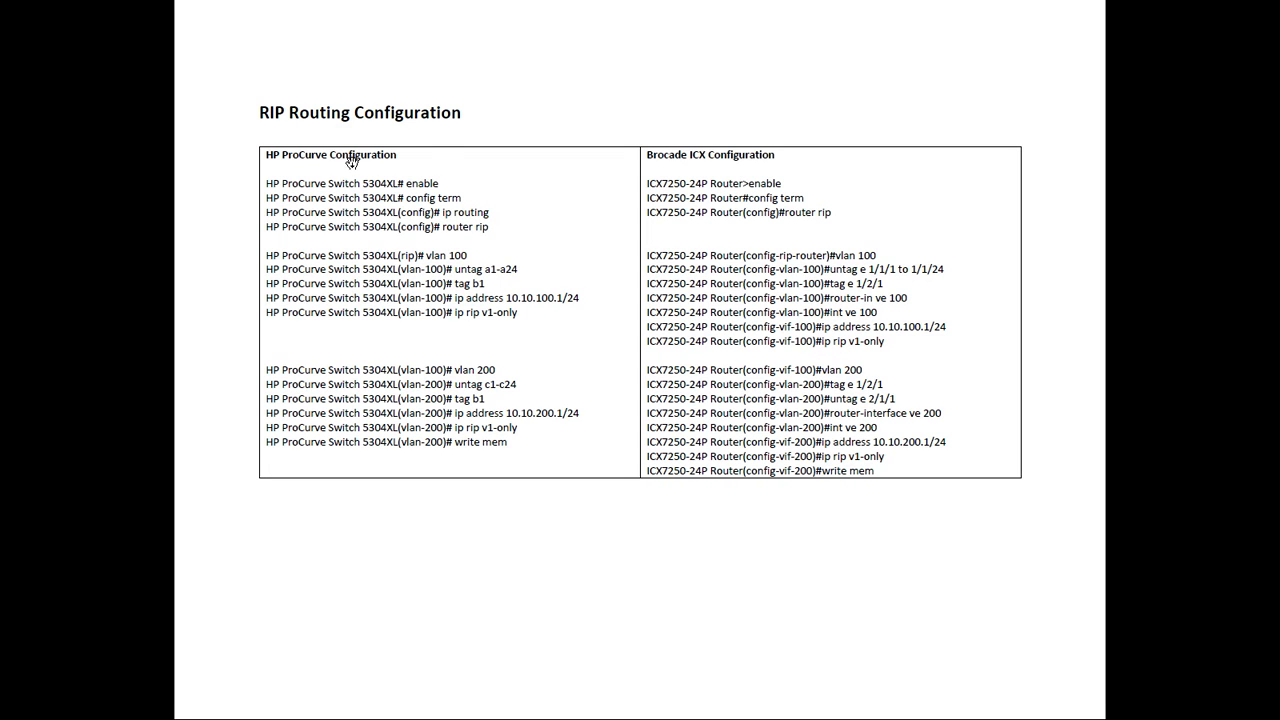
mouse_move(518, 188)
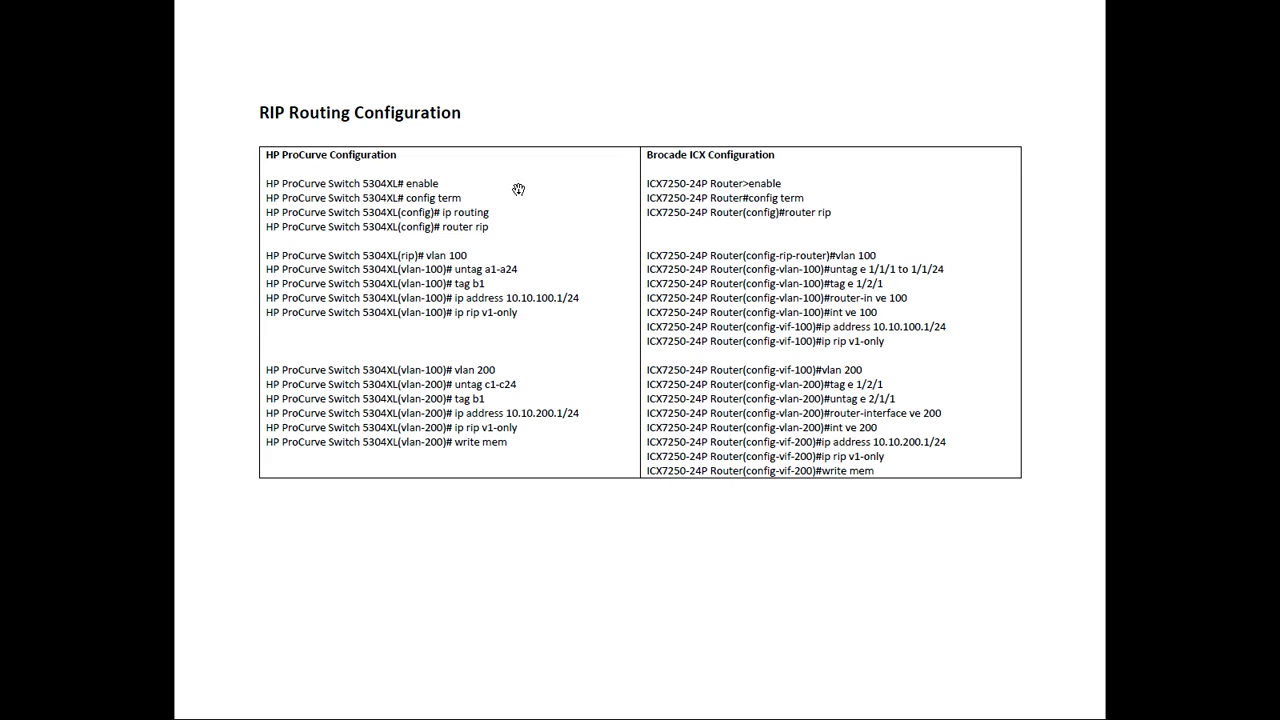
mouse_move(484, 180)
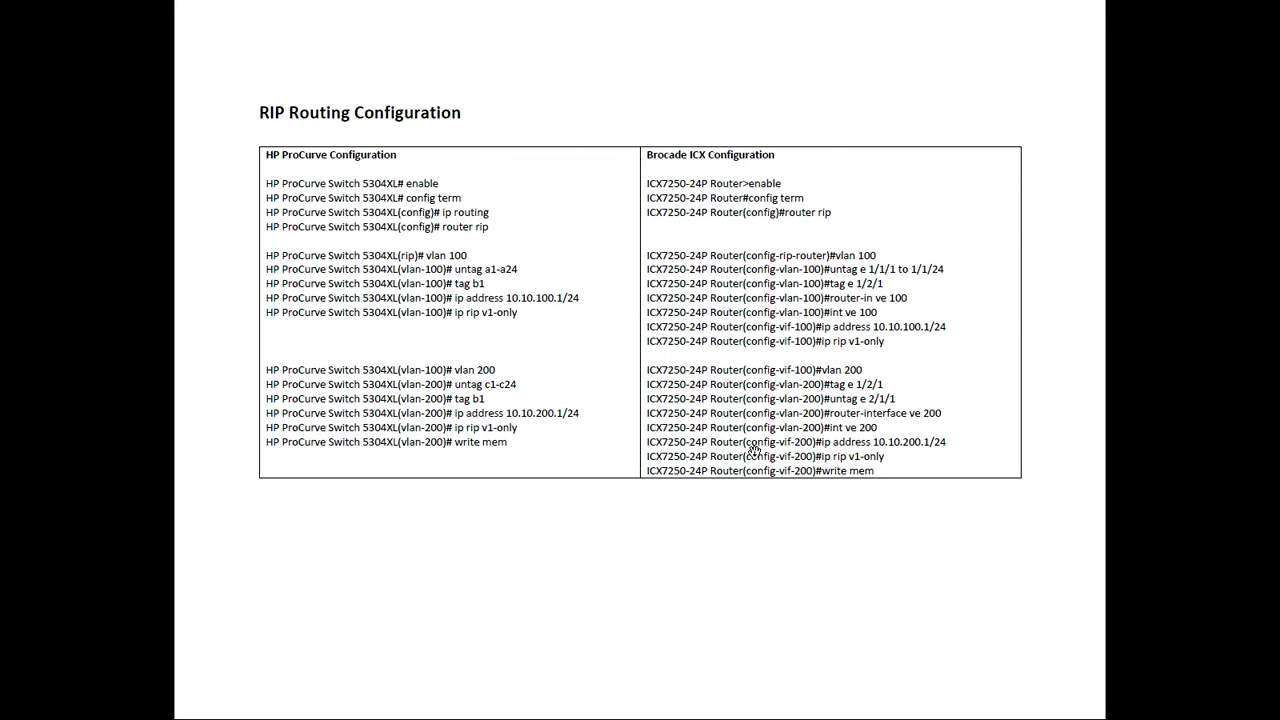
mouse_move(464, 186)
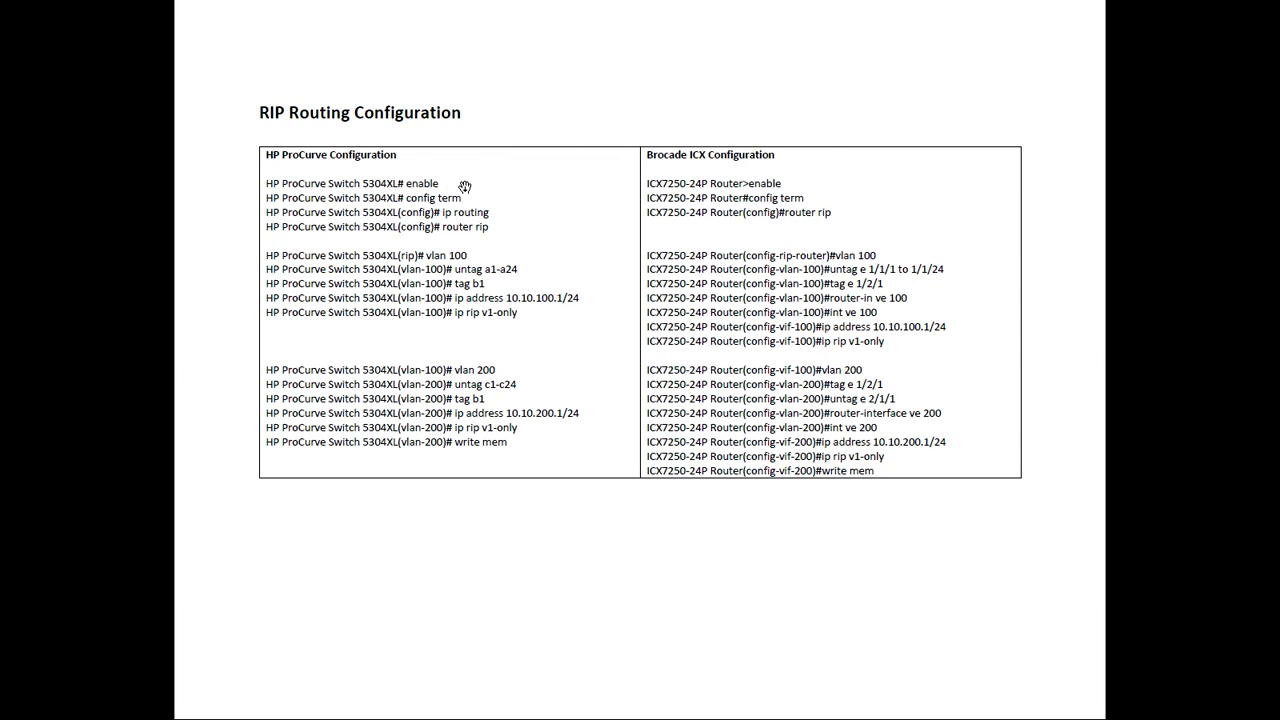
mouse_move(494, 198)
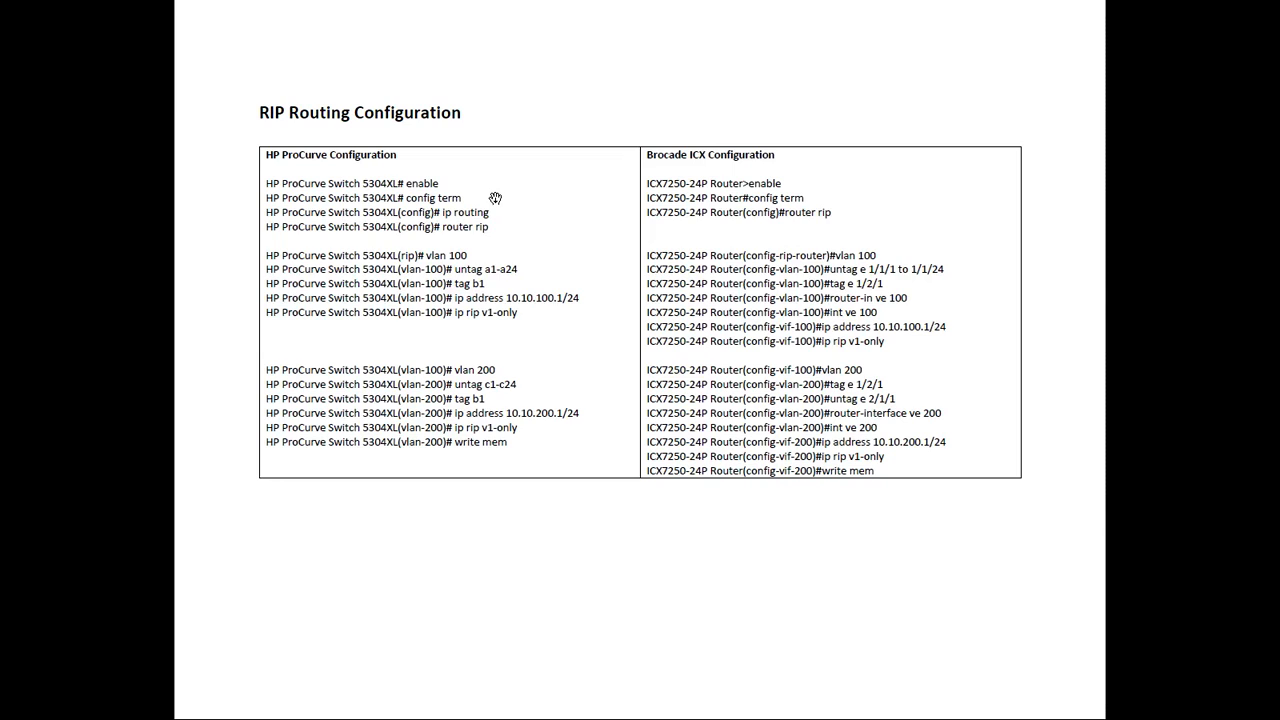
mouse_move(496, 212)
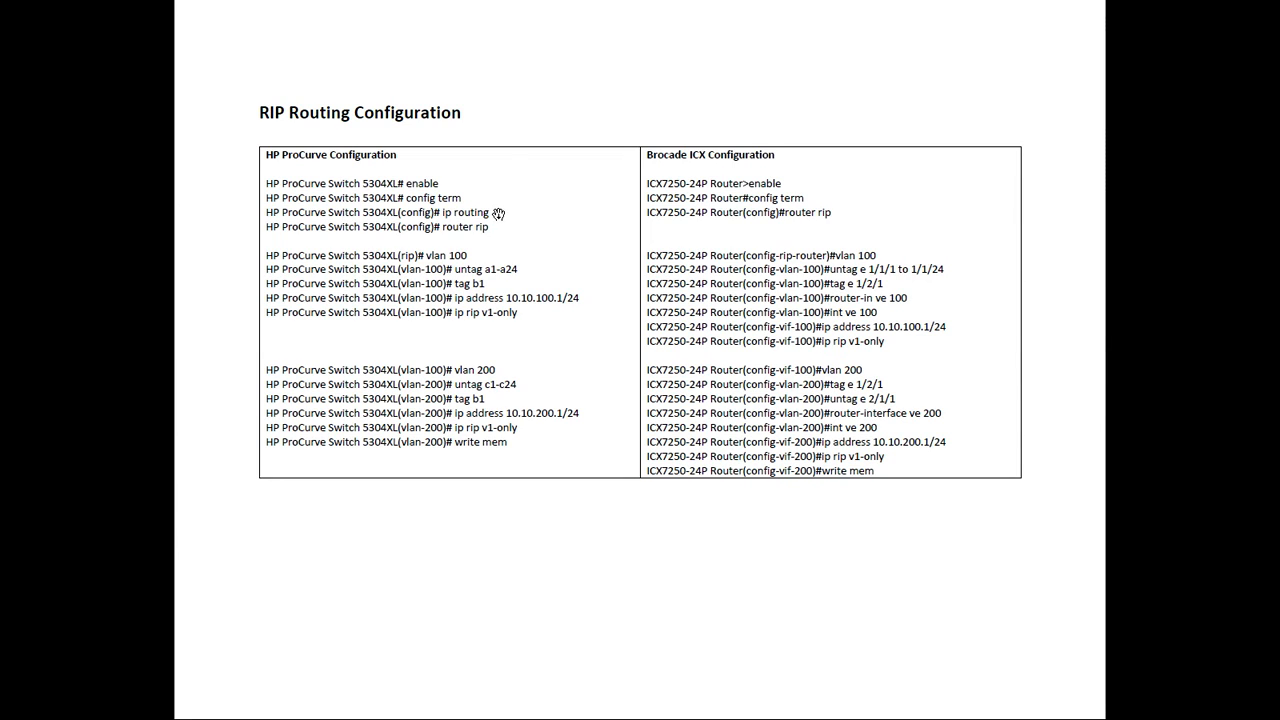
mouse_move(504, 212)
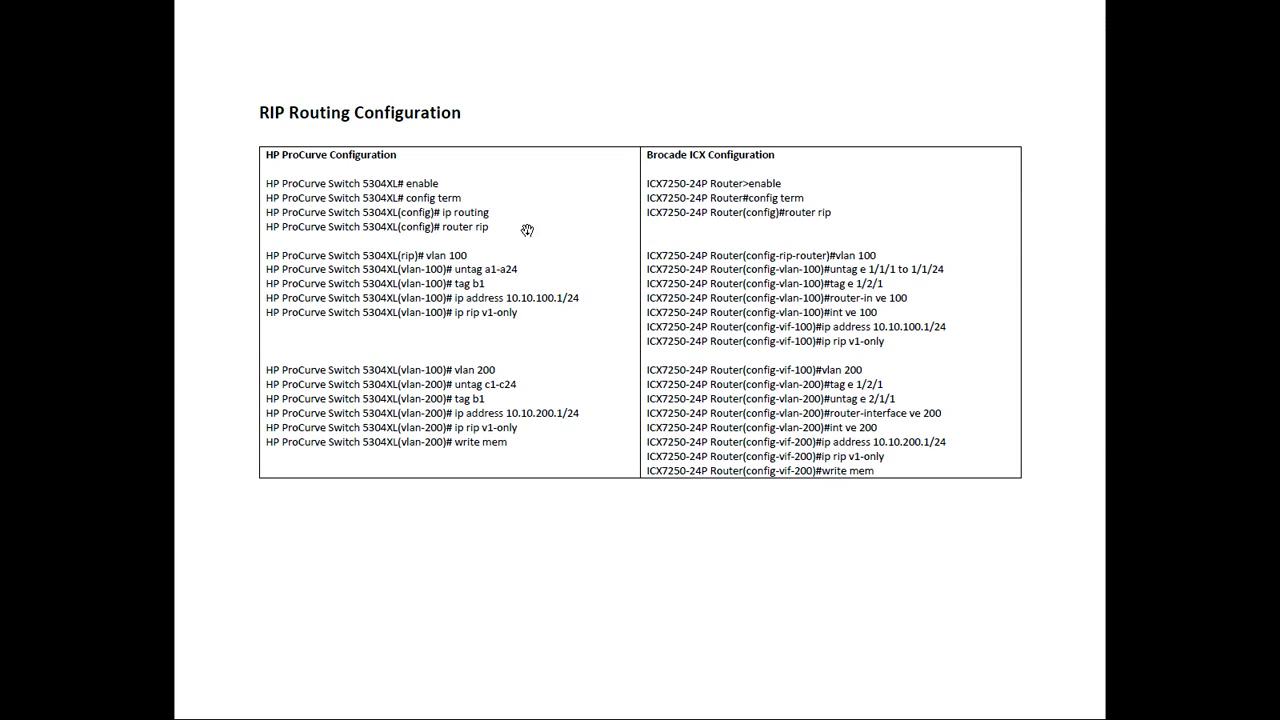
mouse_move(880, 192)
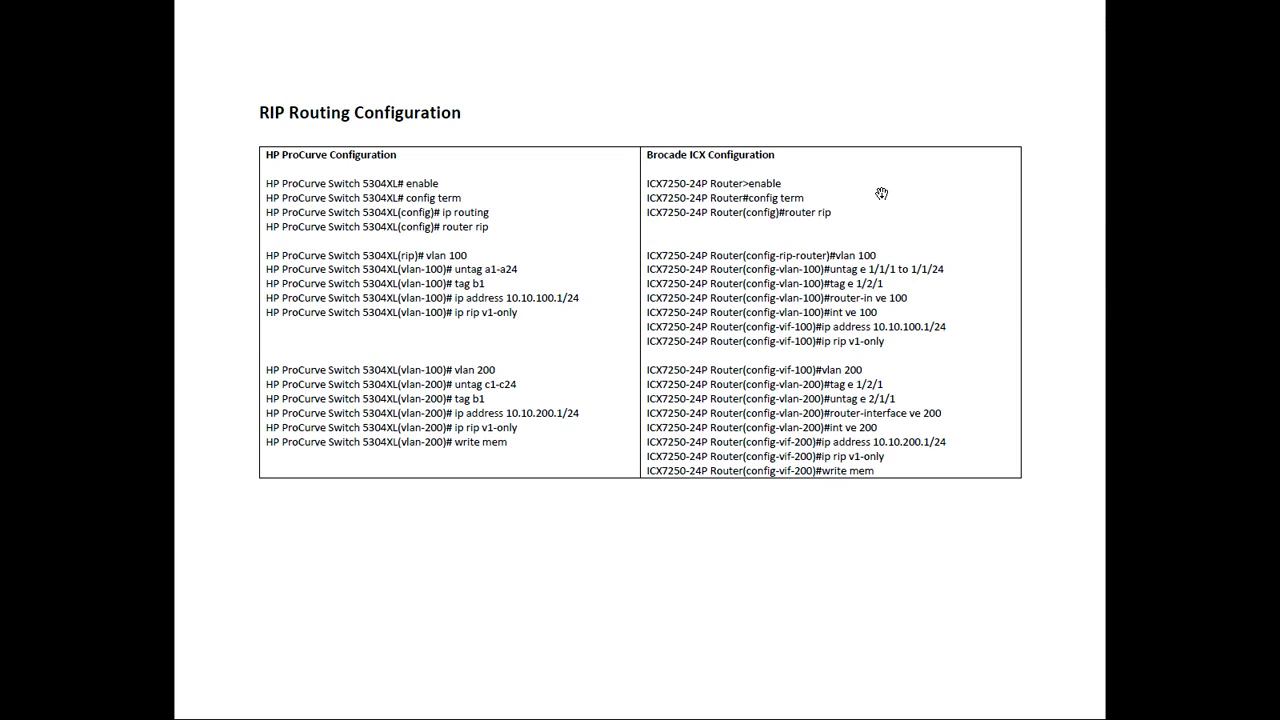
mouse_move(916, 198)
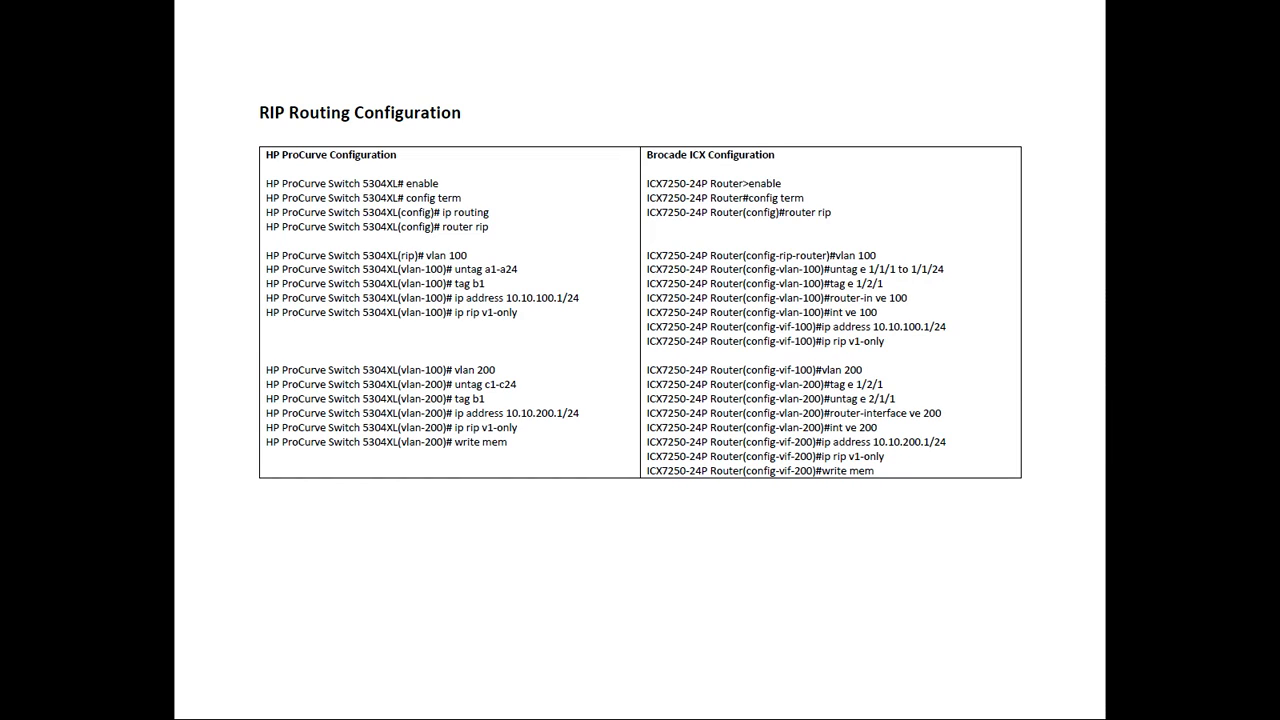
mouse_move(504, 262)
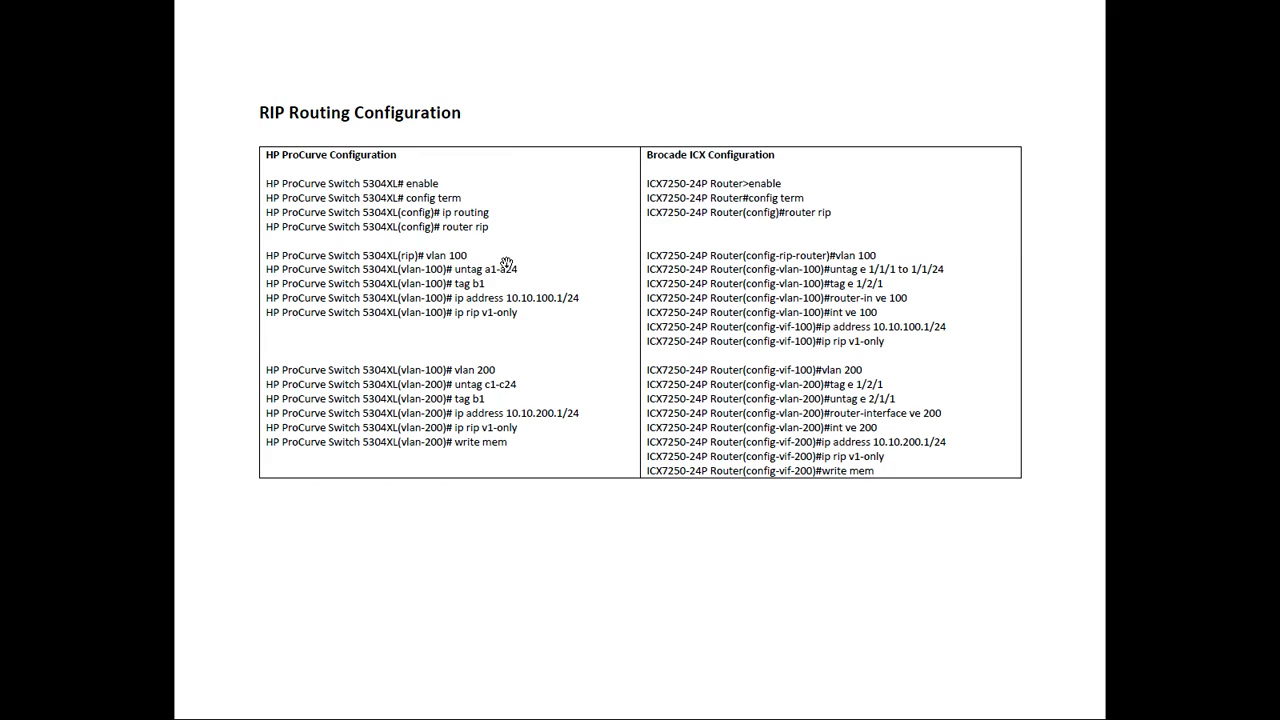
mouse_move(462, 270)
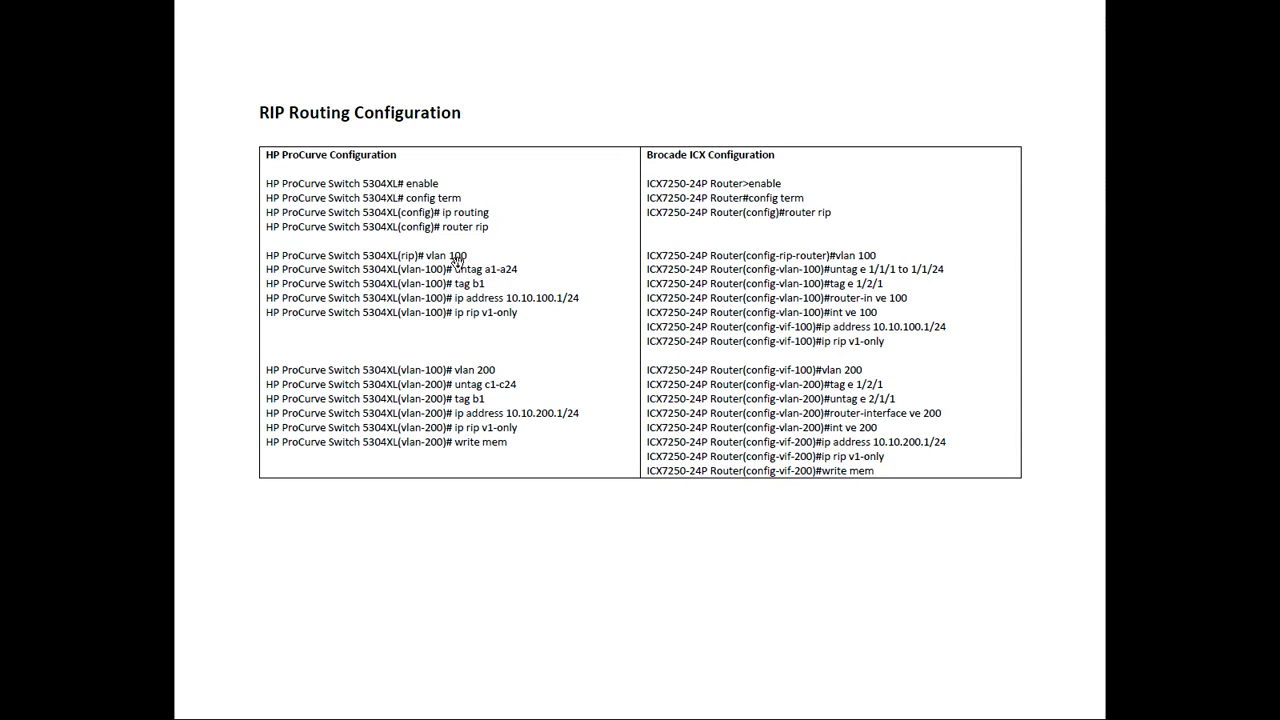
mouse_move(524, 312)
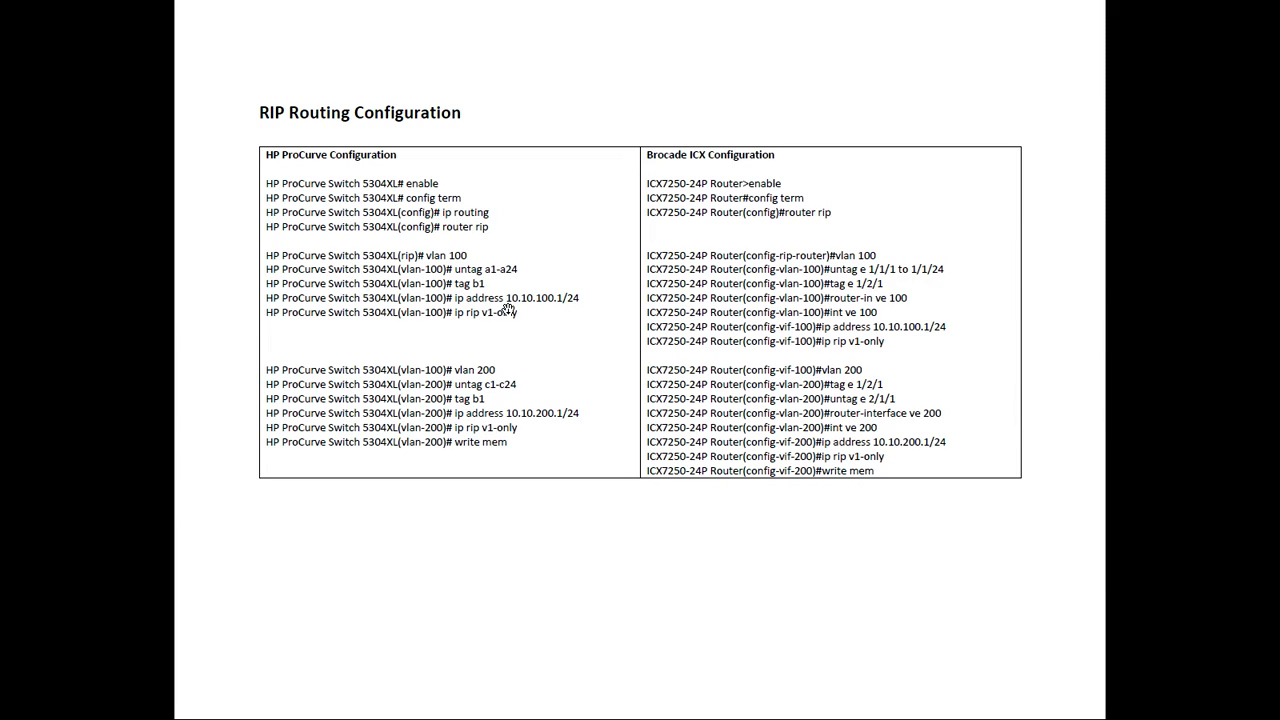
mouse_move(676, 270)
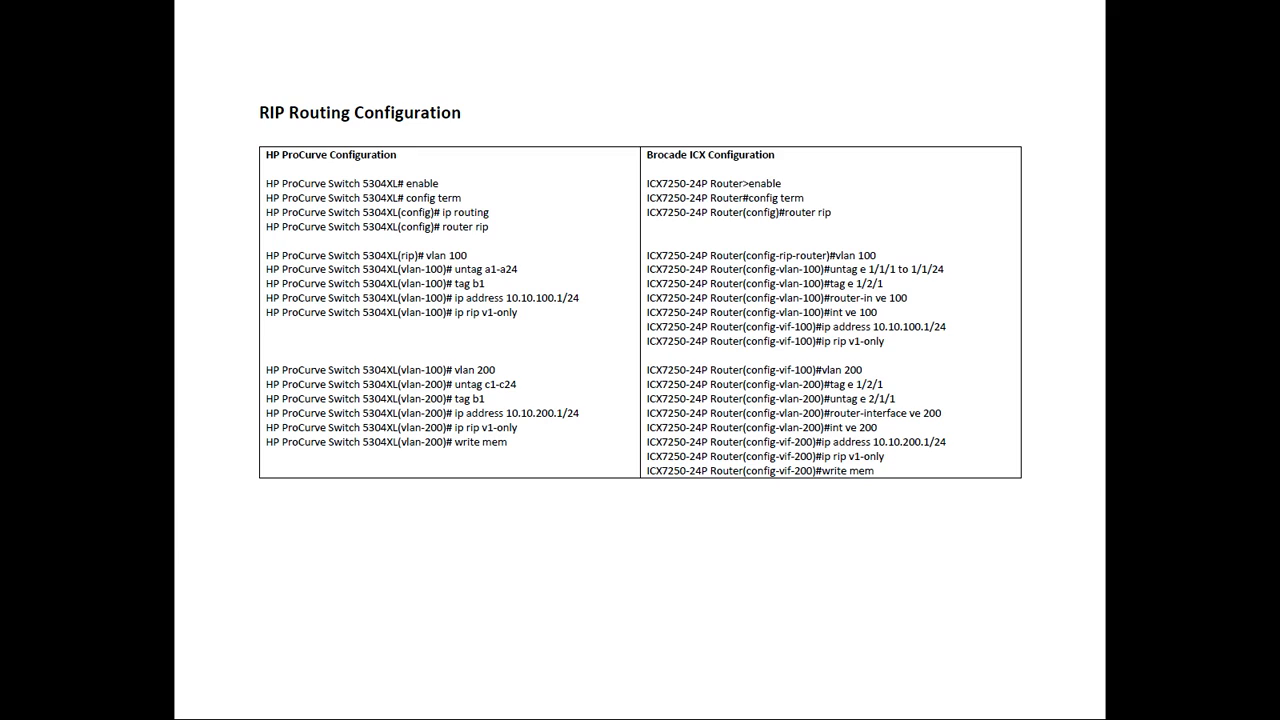
mouse_move(844, 282)
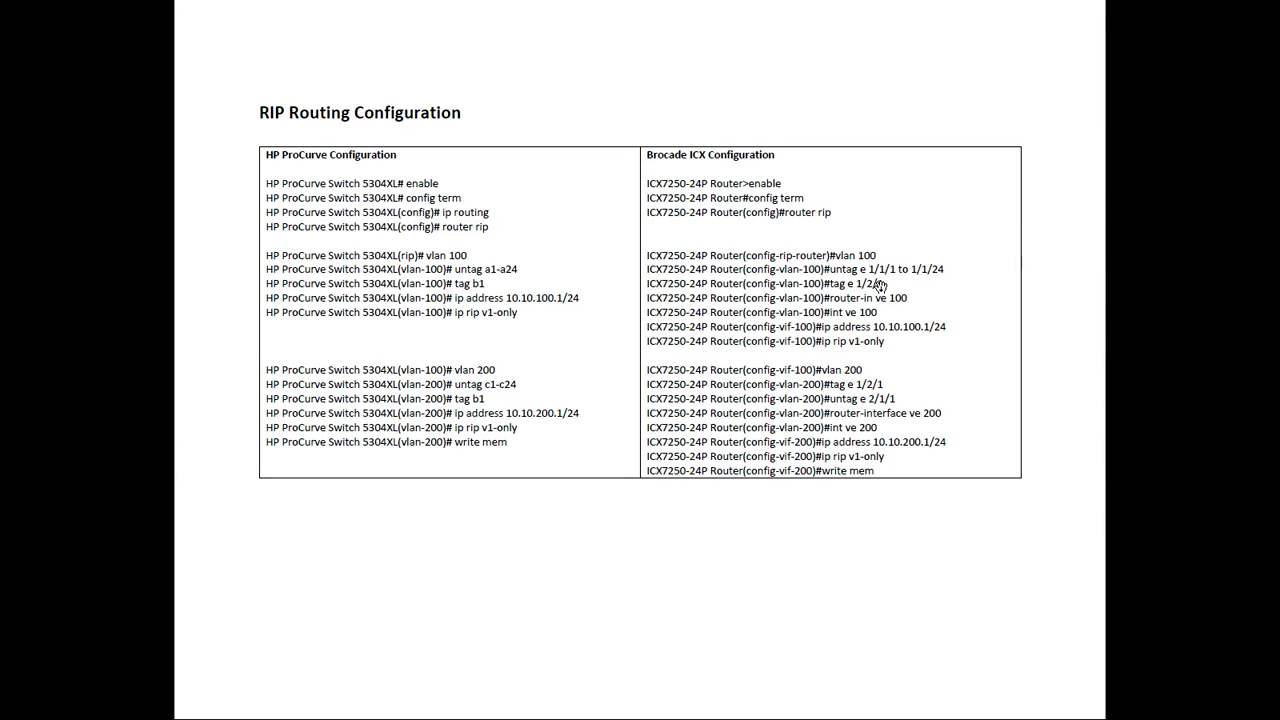
mouse_move(844, 312)
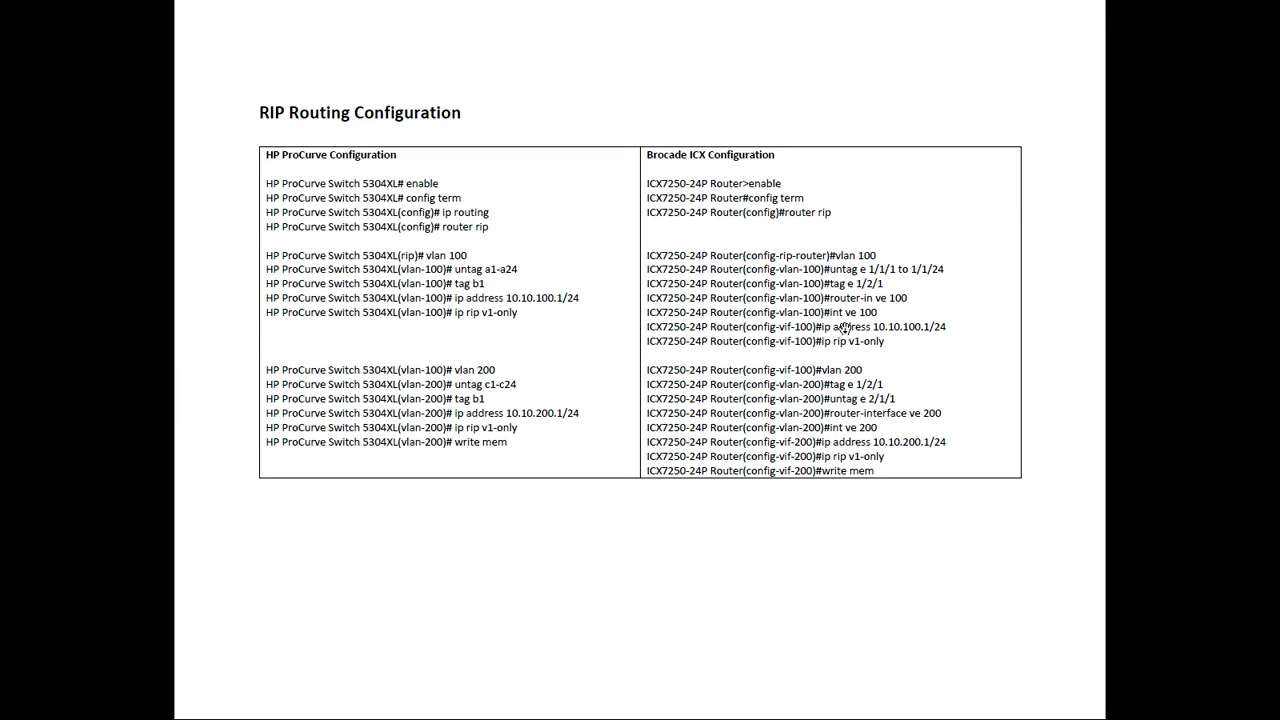
mouse_move(824, 336)
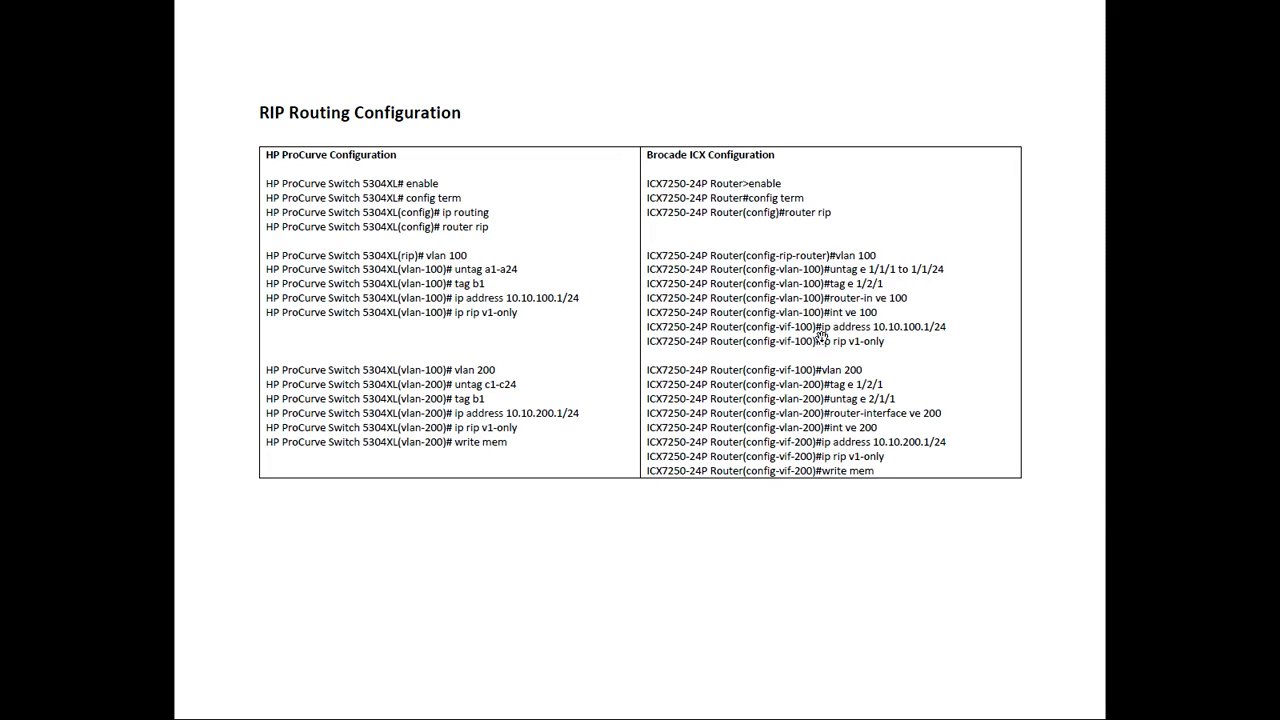
mouse_move(880, 340)
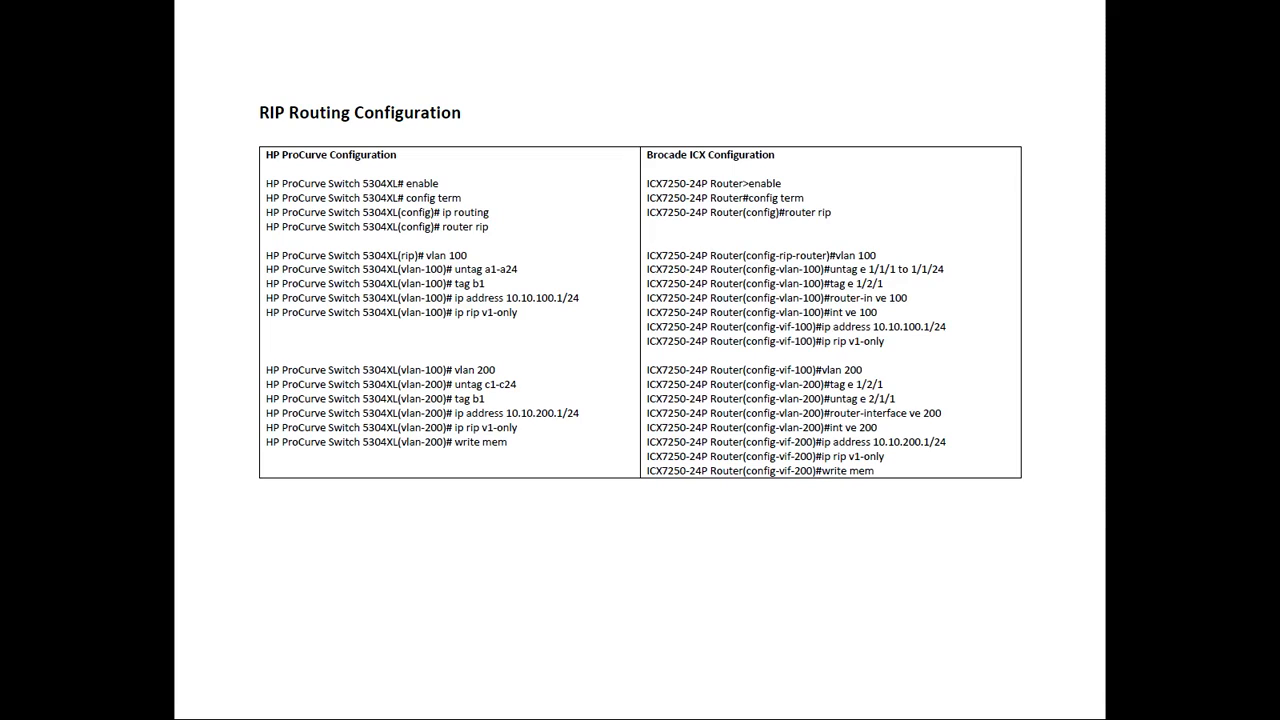
mouse_move(868, 326)
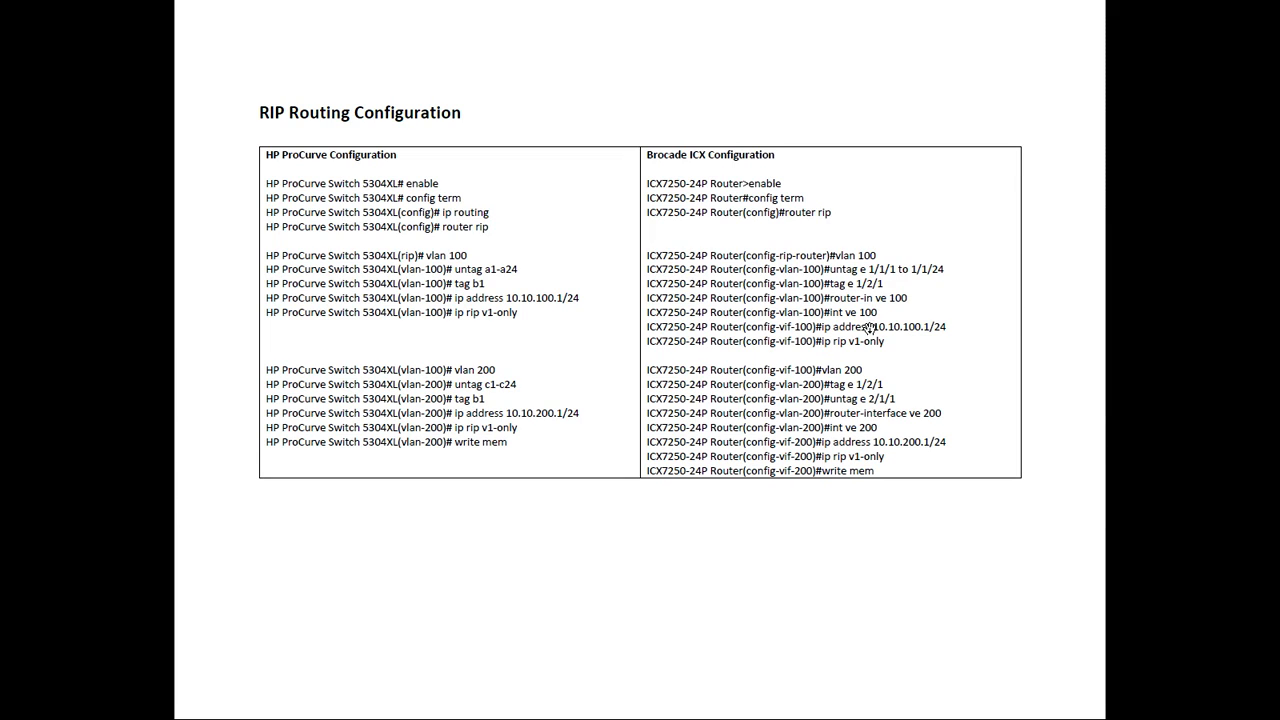
mouse_move(592, 312)
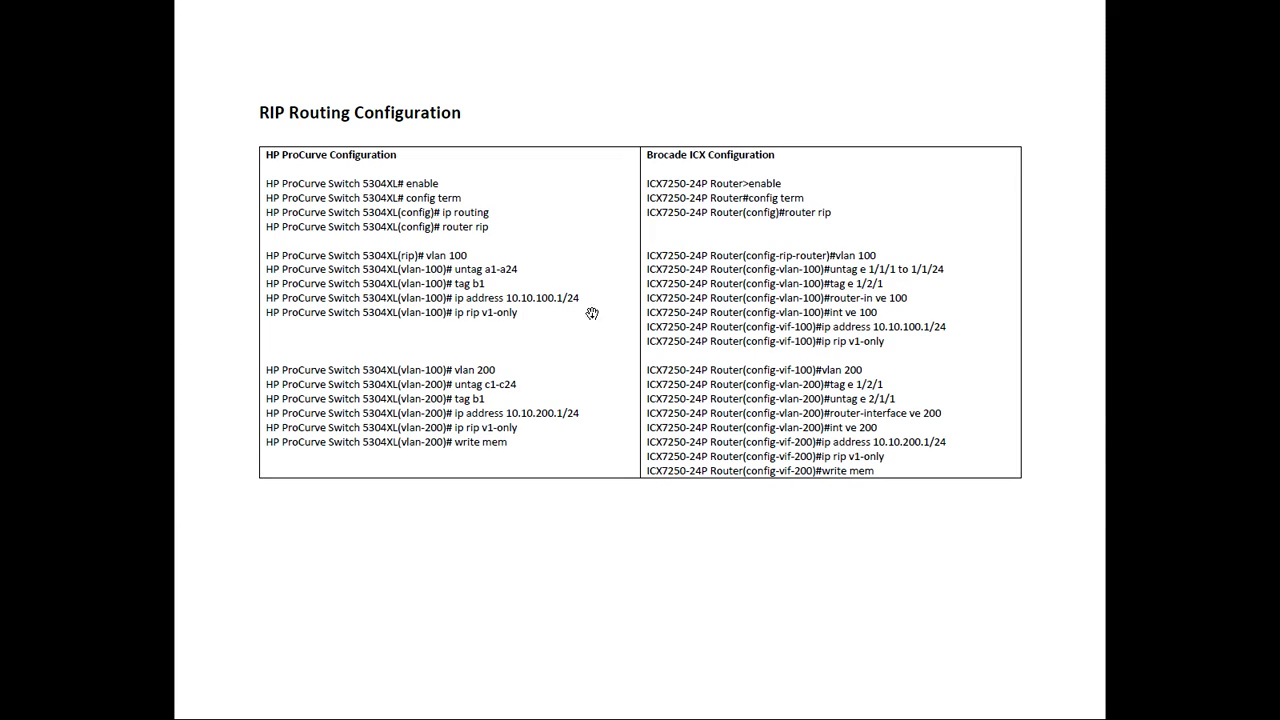
mouse_move(444, 316)
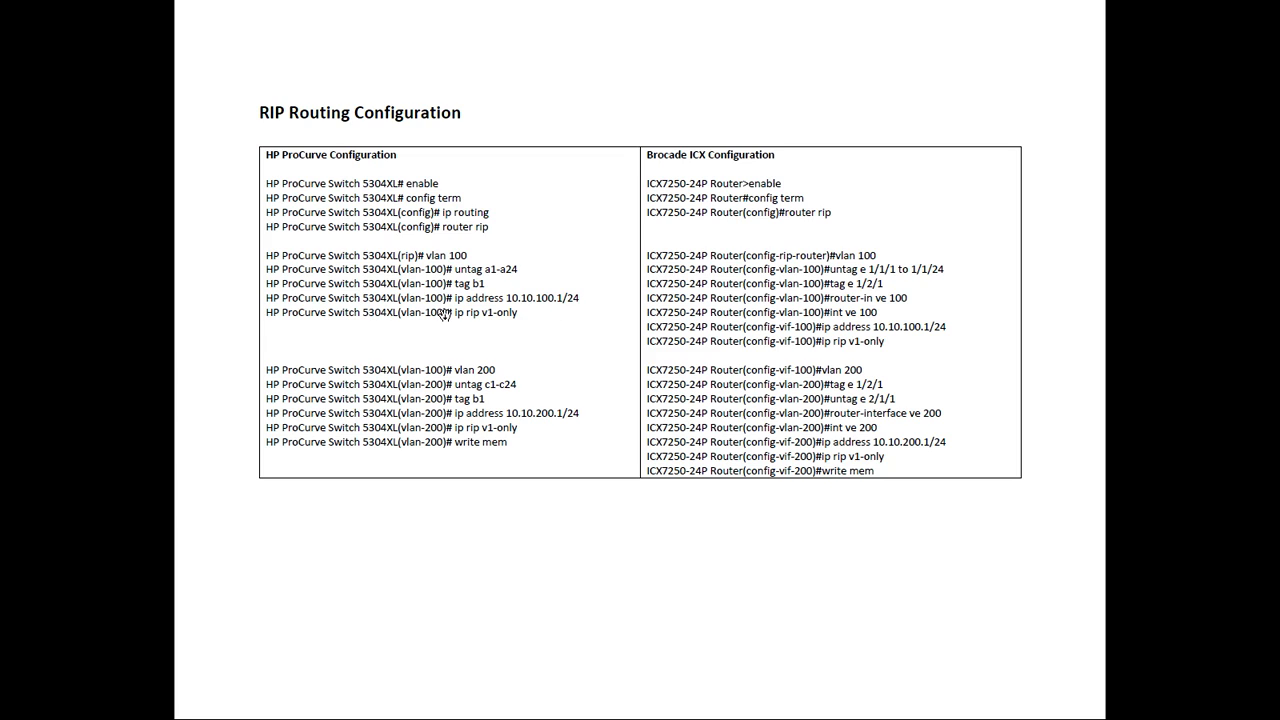
mouse_move(424, 258)
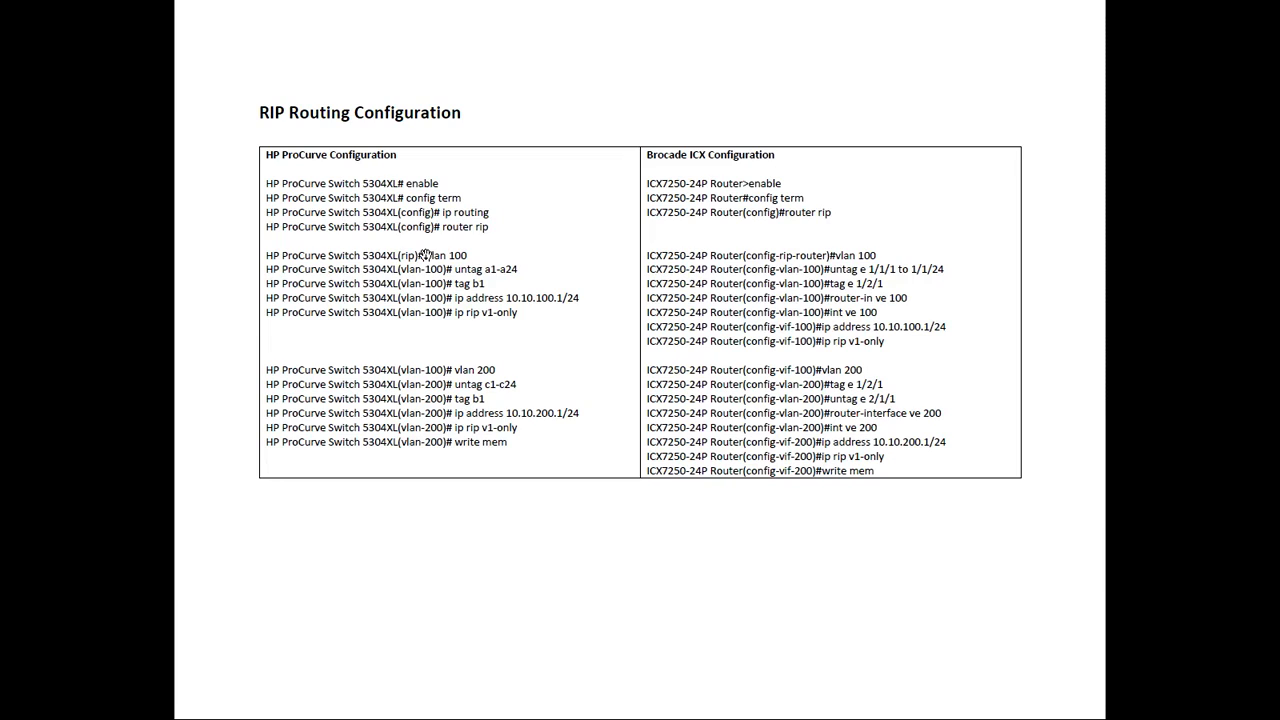
mouse_move(632, 256)
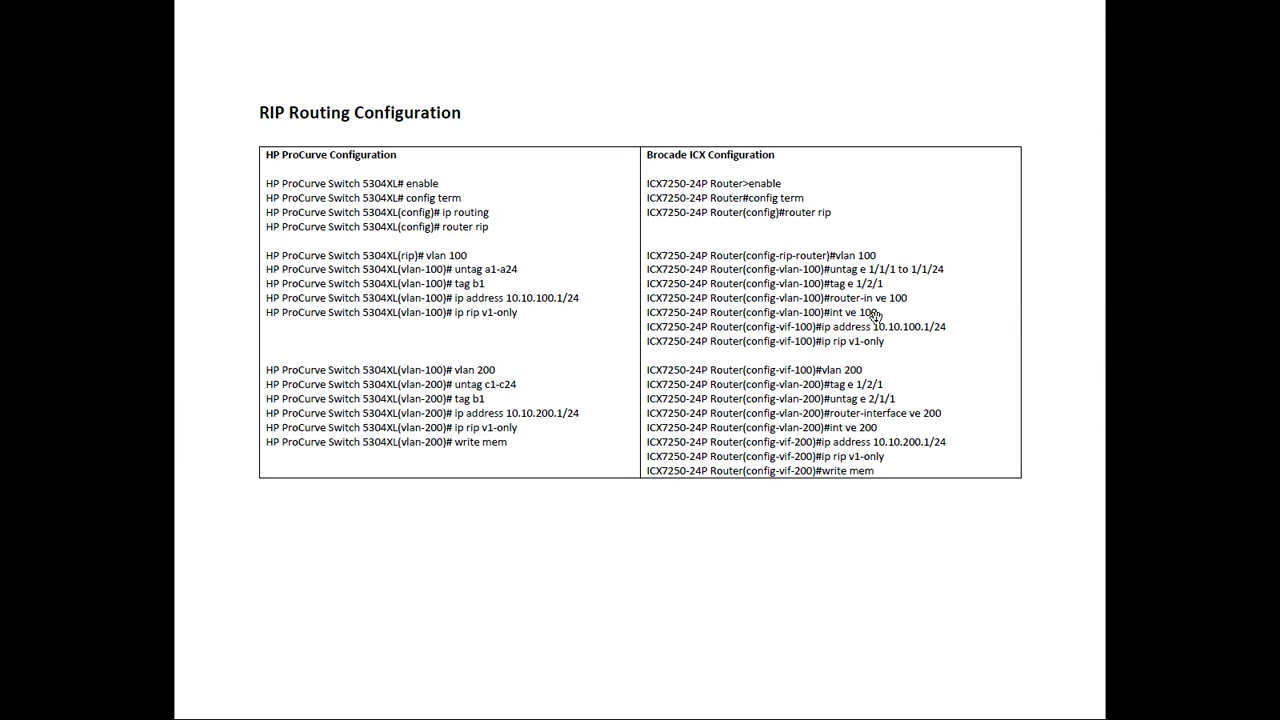
mouse_move(820, 348)
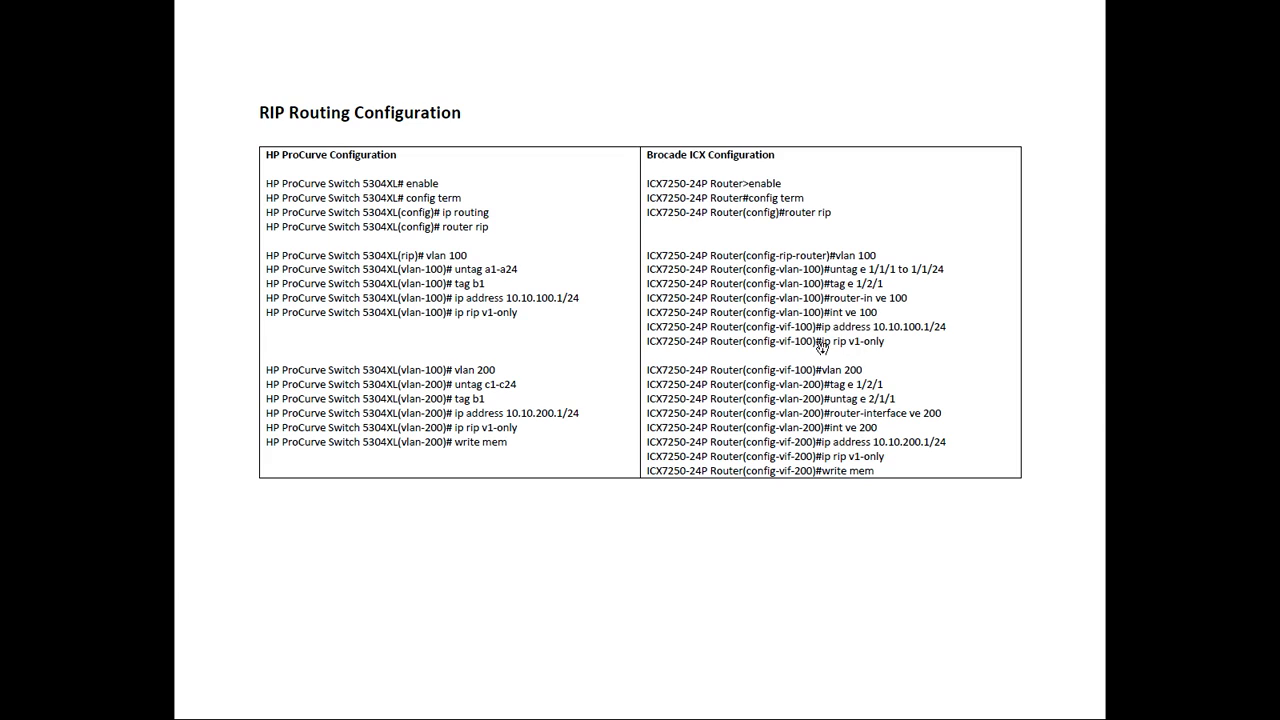
mouse_move(980, 336)
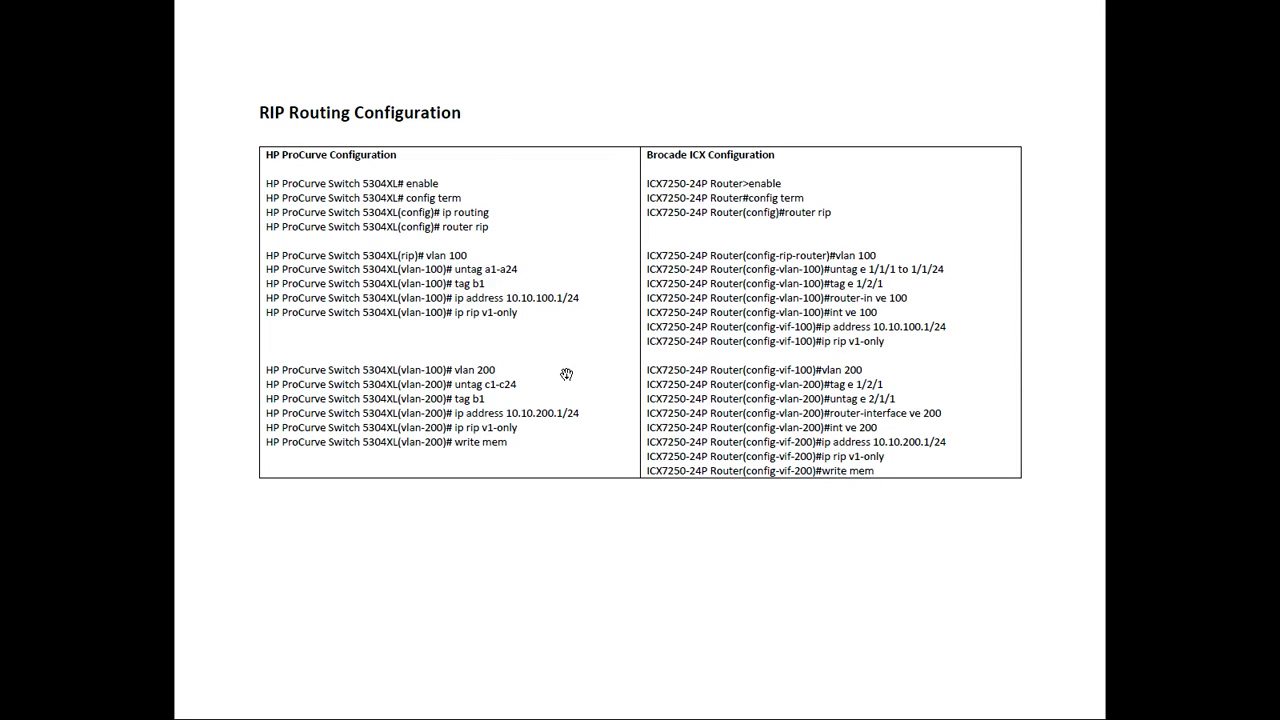
mouse_move(532, 388)
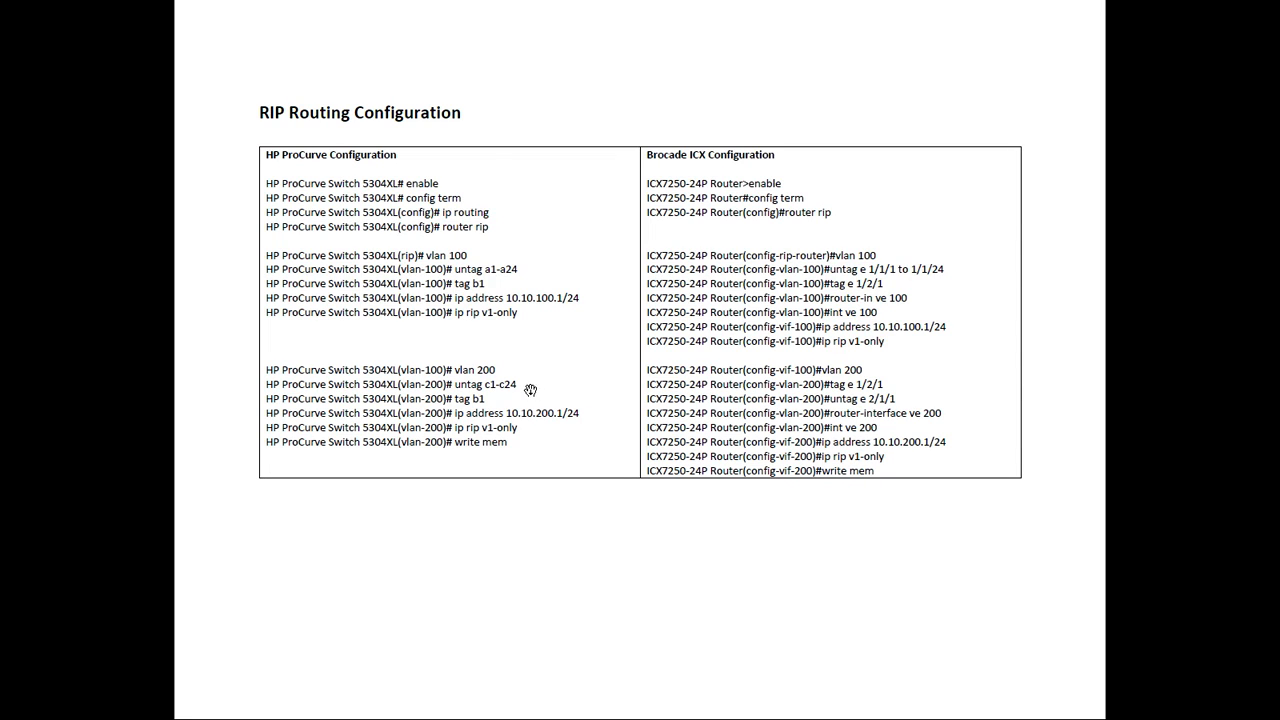
mouse_move(544, 384)
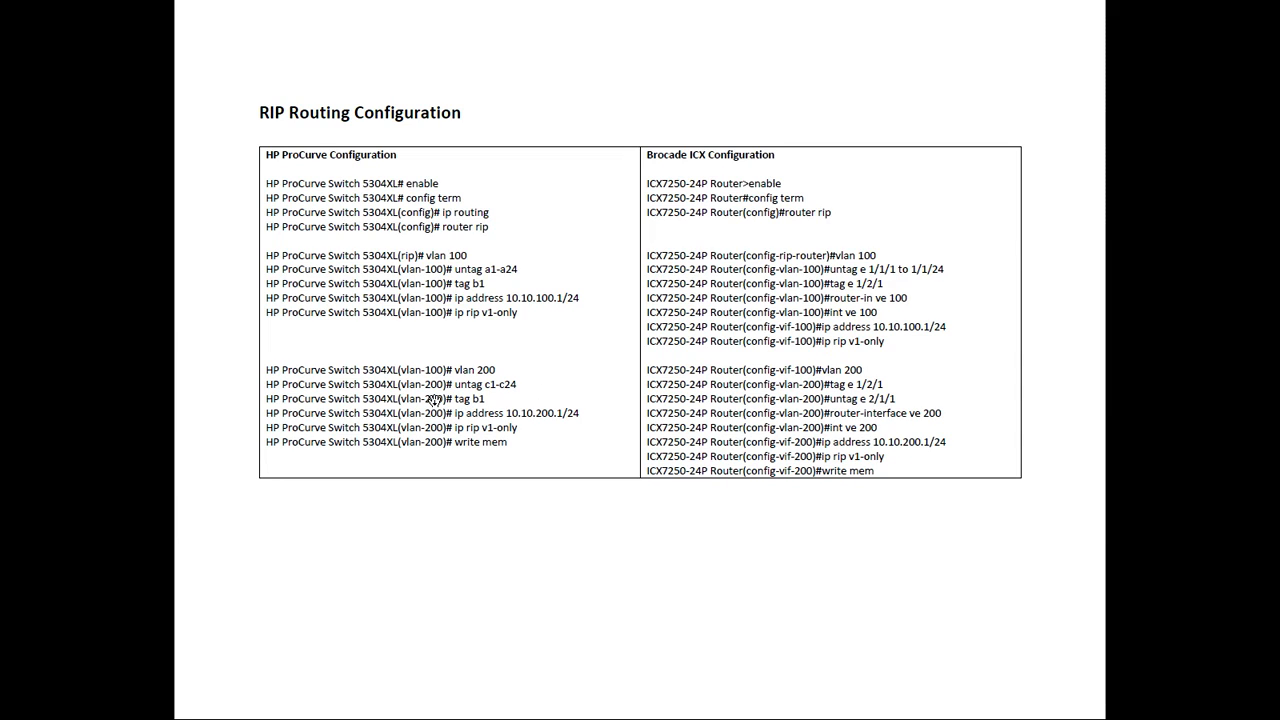
mouse_move(530, 398)
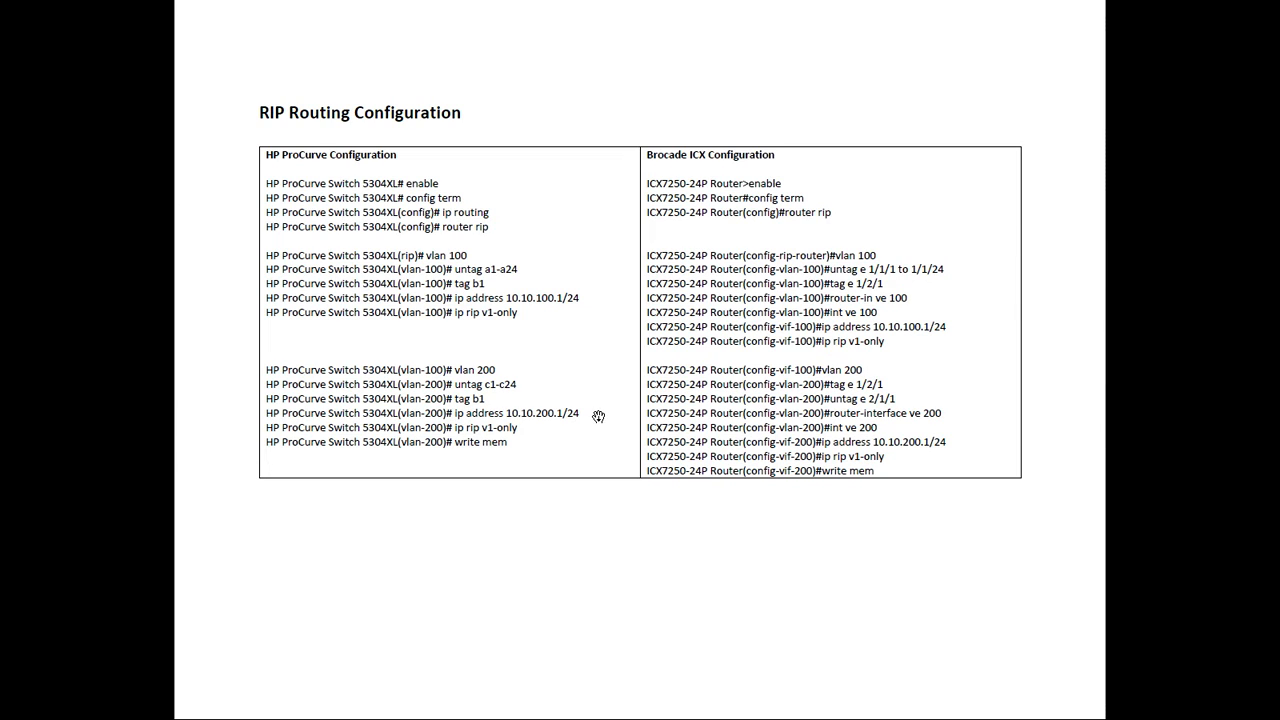
mouse_move(564, 428)
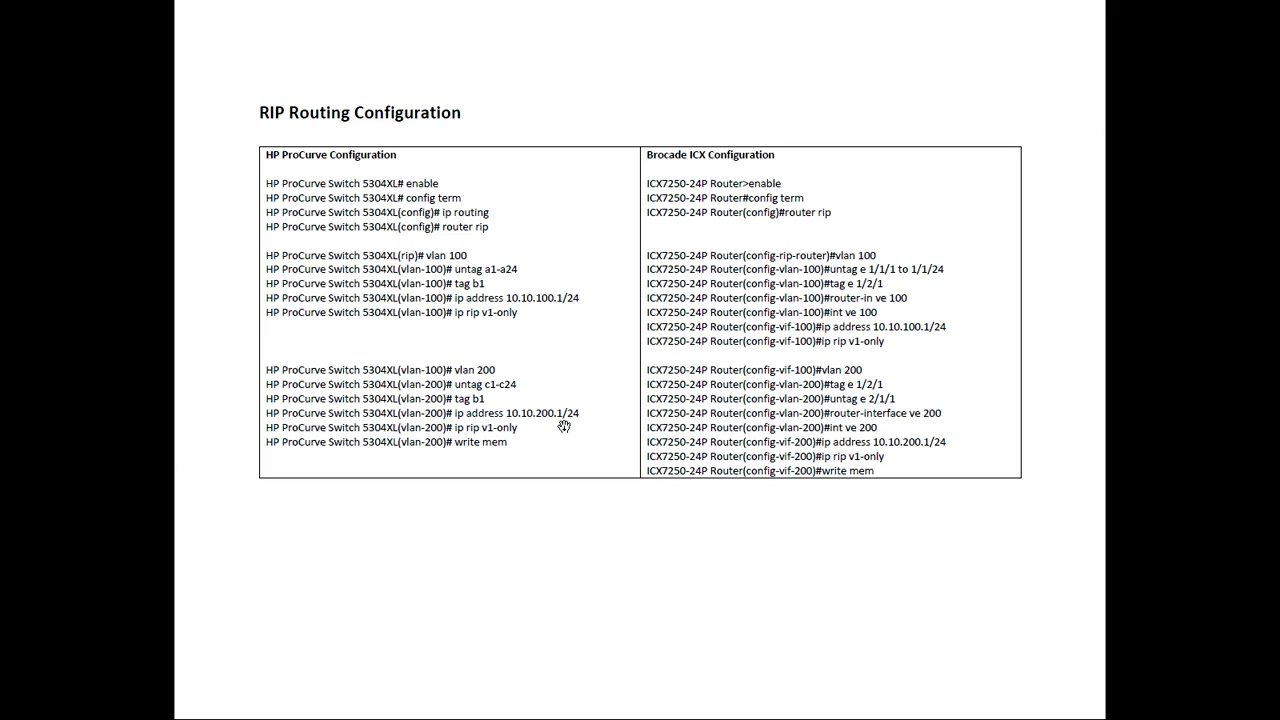
mouse_move(508, 444)
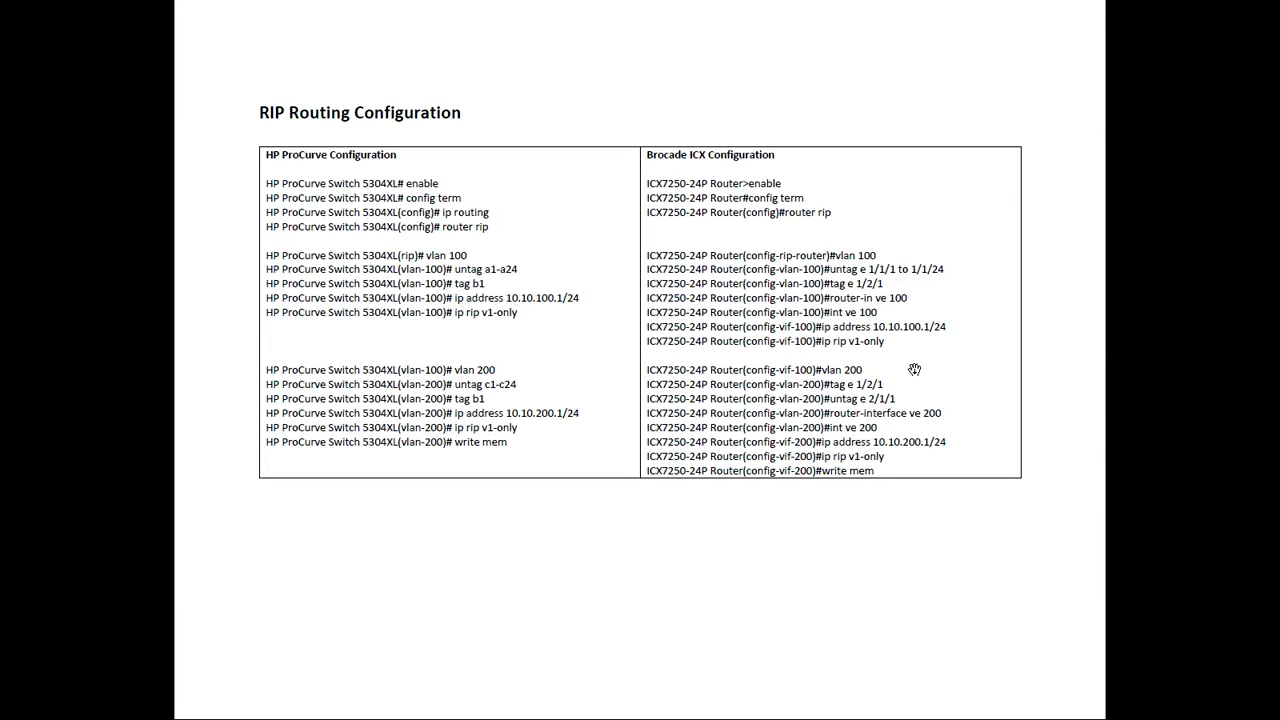
mouse_move(840, 382)
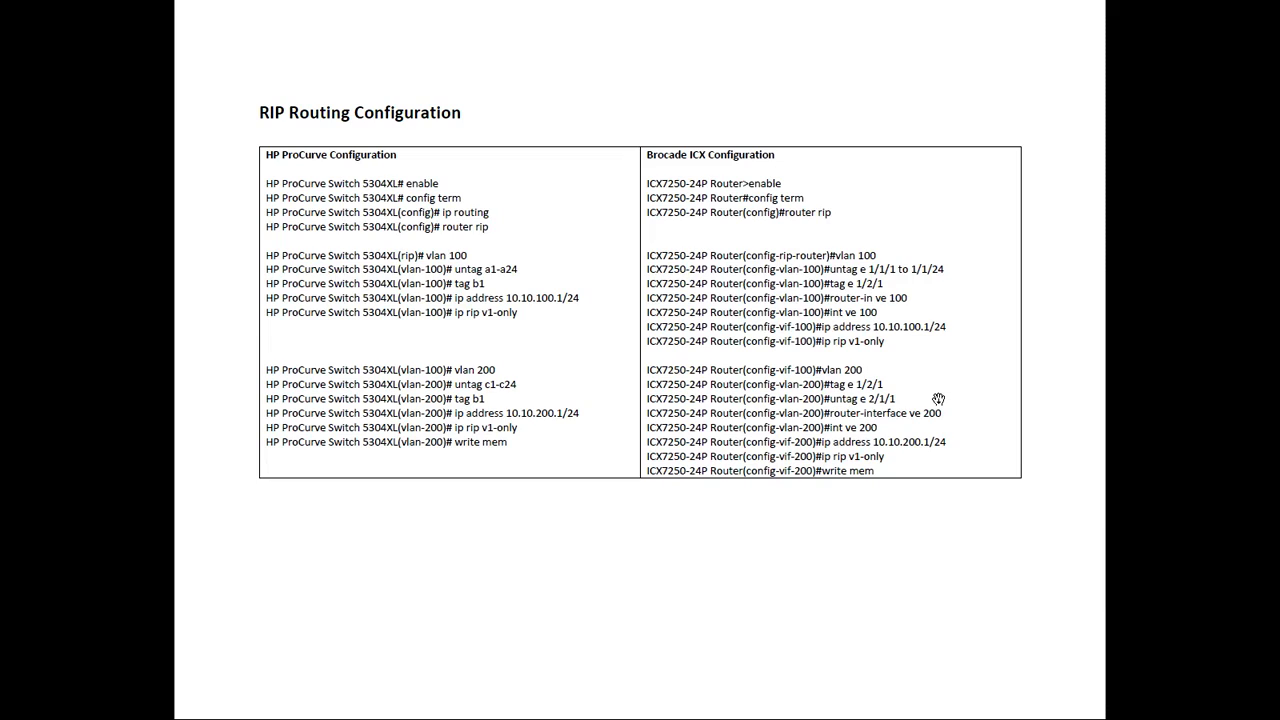
mouse_move(886, 410)
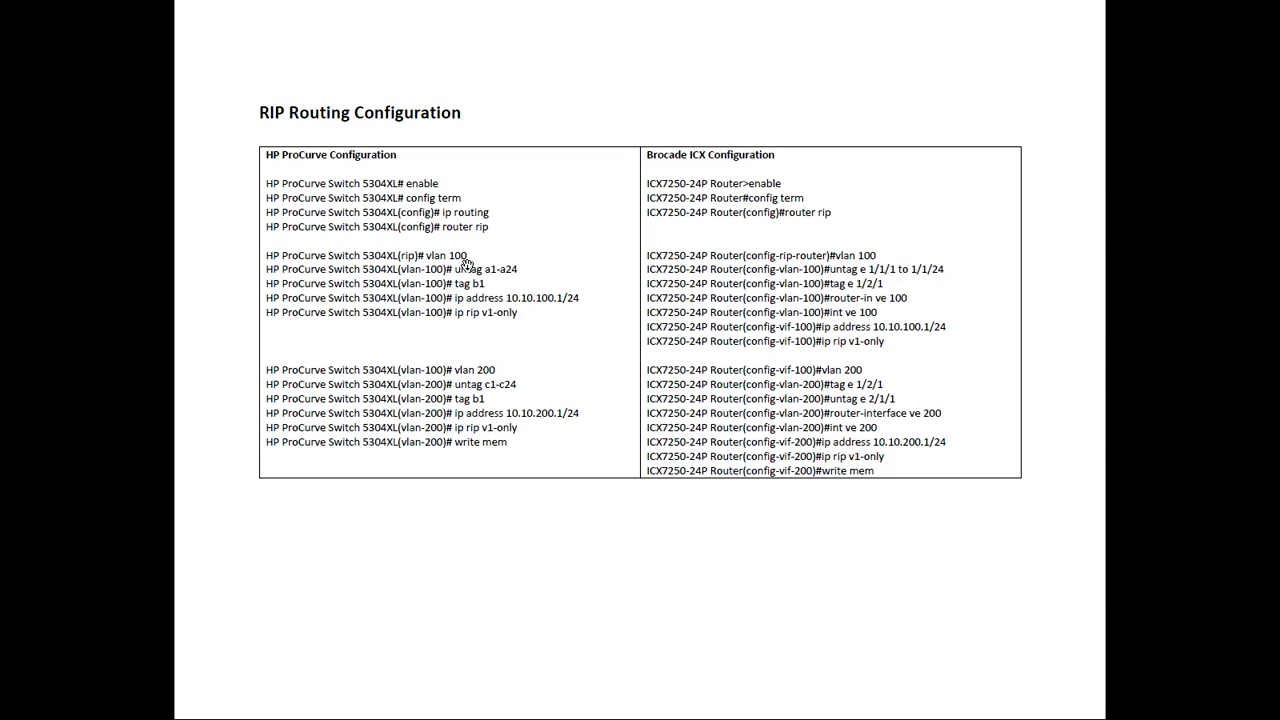
mouse_move(790, 328)
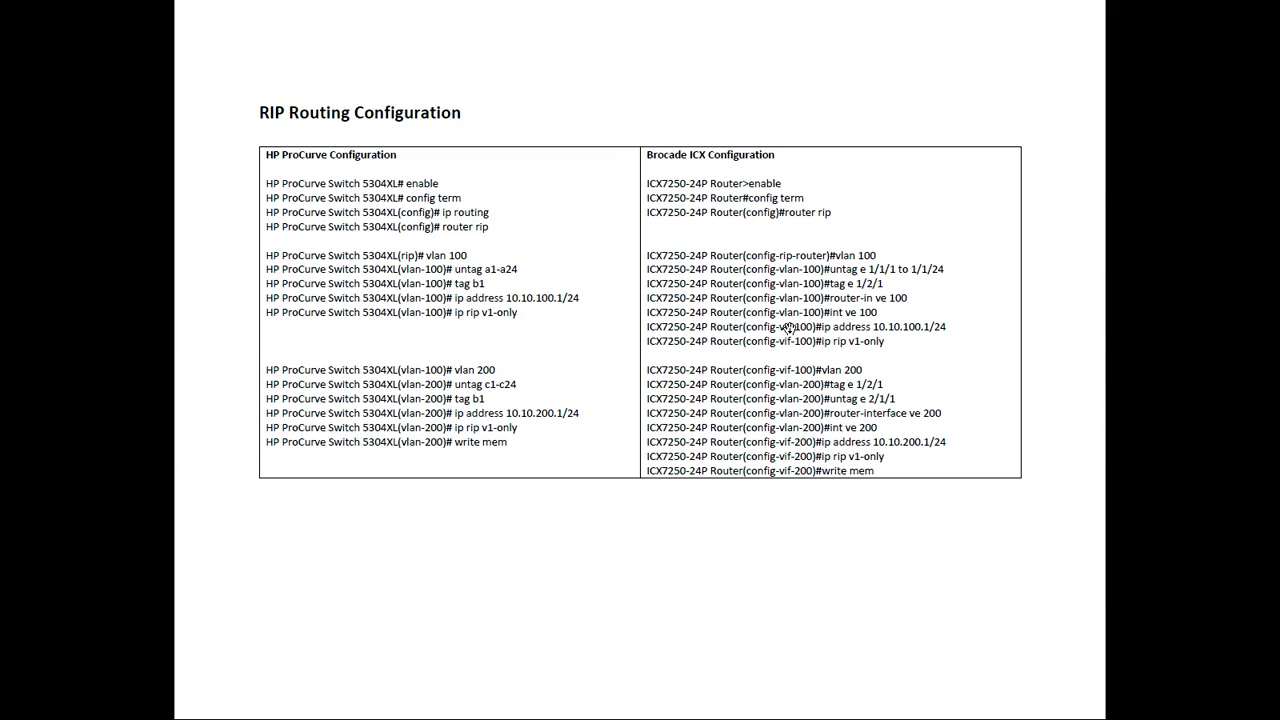
mouse_move(984, 336)
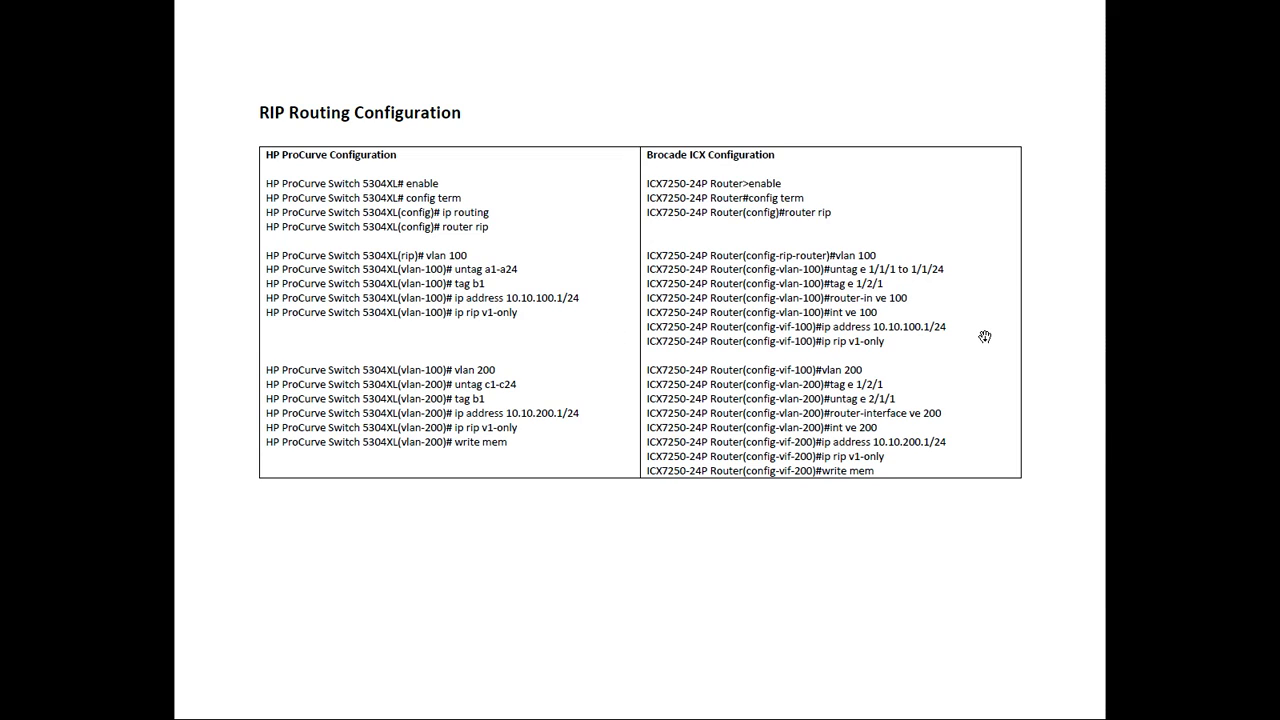
mouse_move(458, 412)
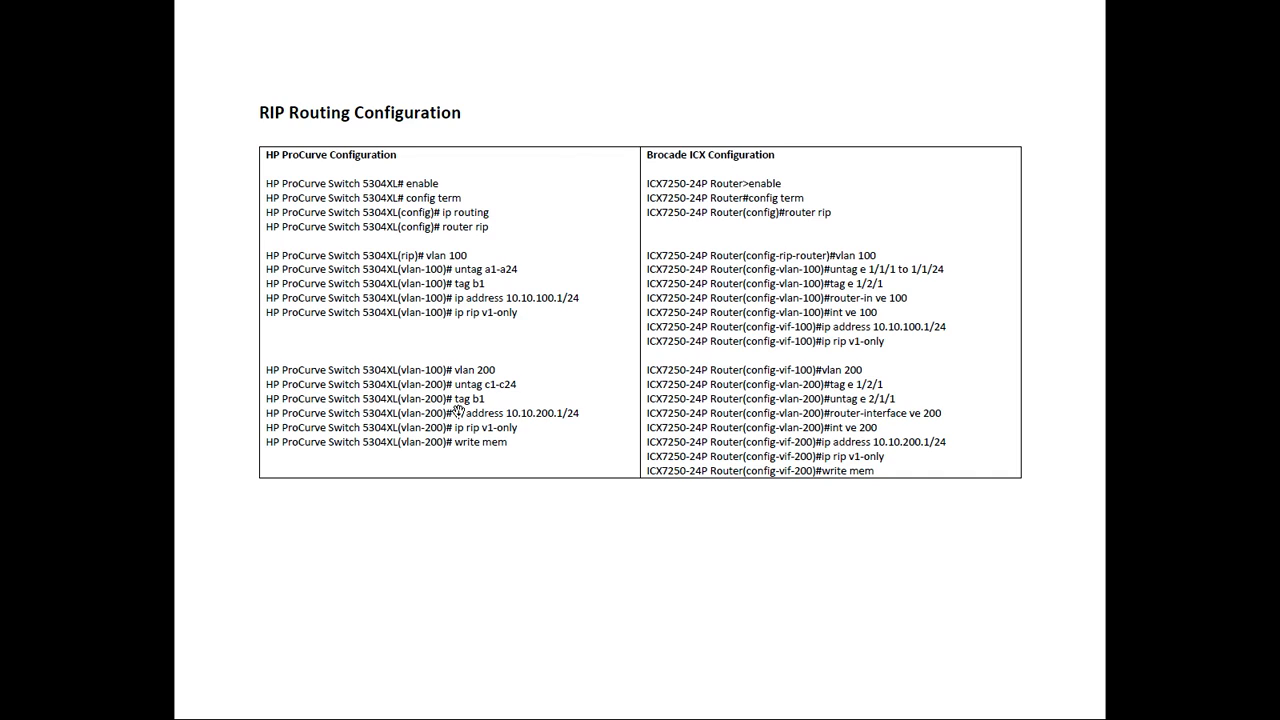
mouse_move(994, 480)
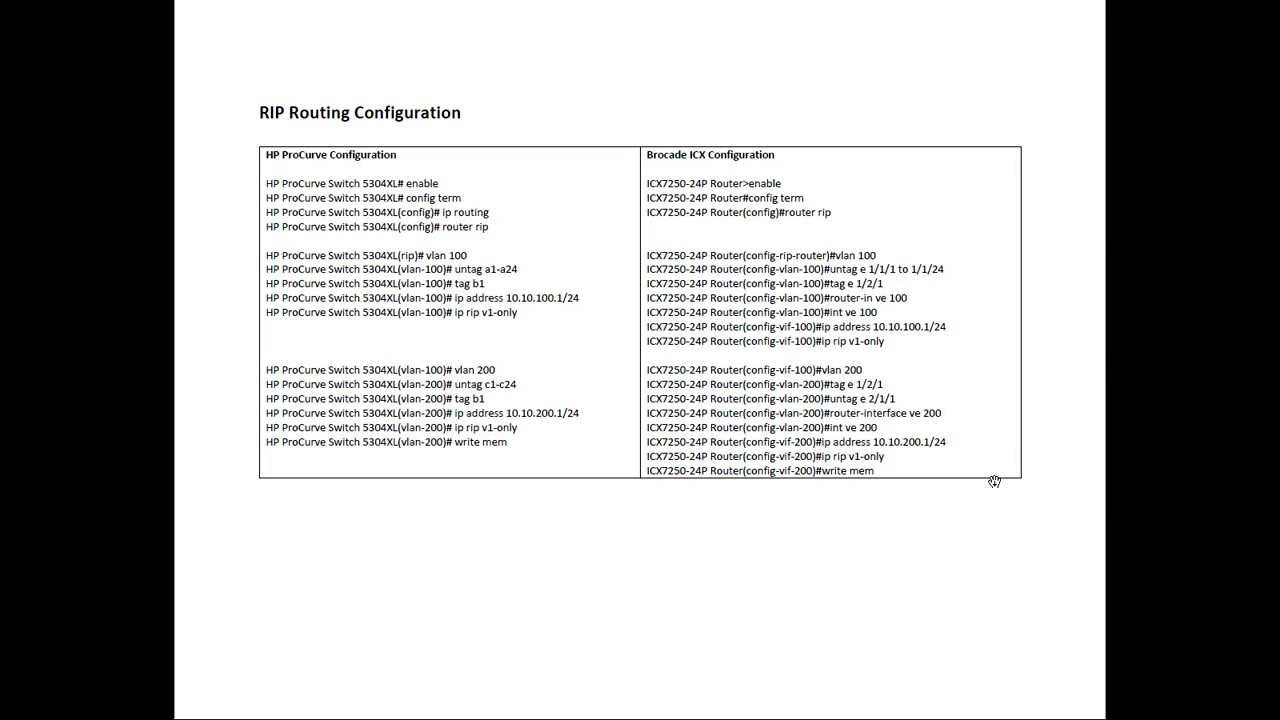
mouse_move(208, 54)
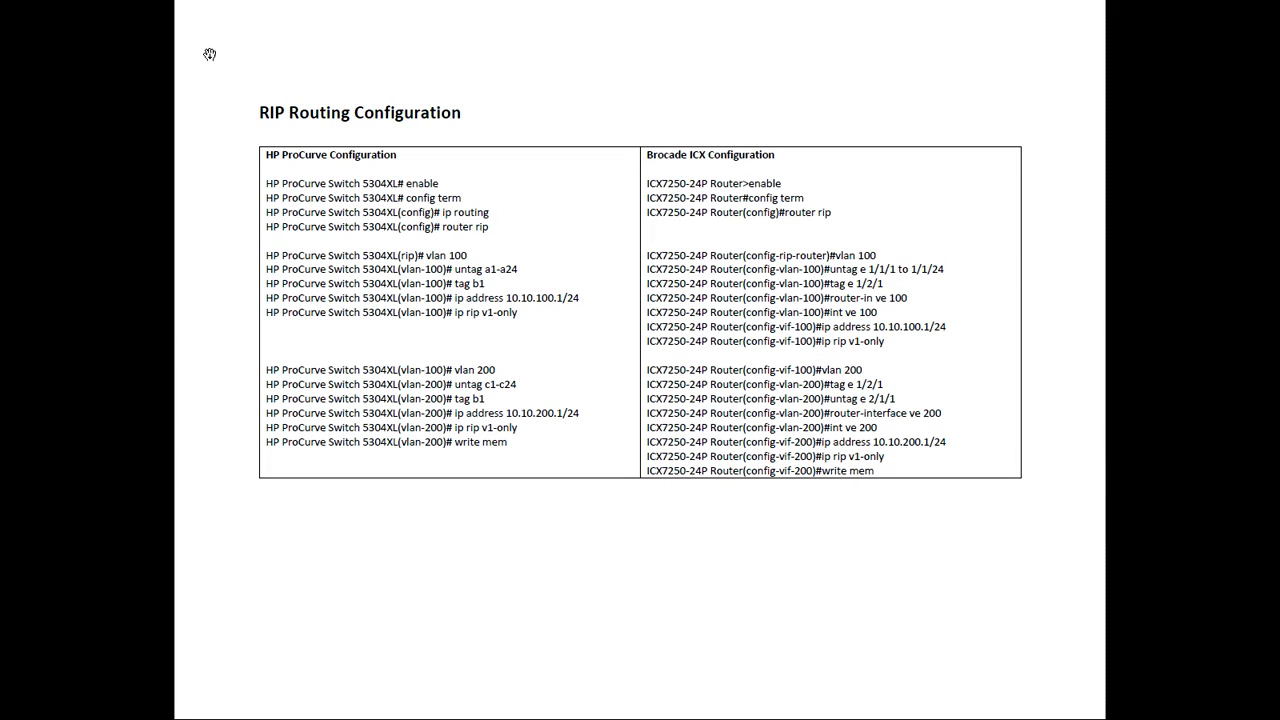
mouse_move(1038, 88)
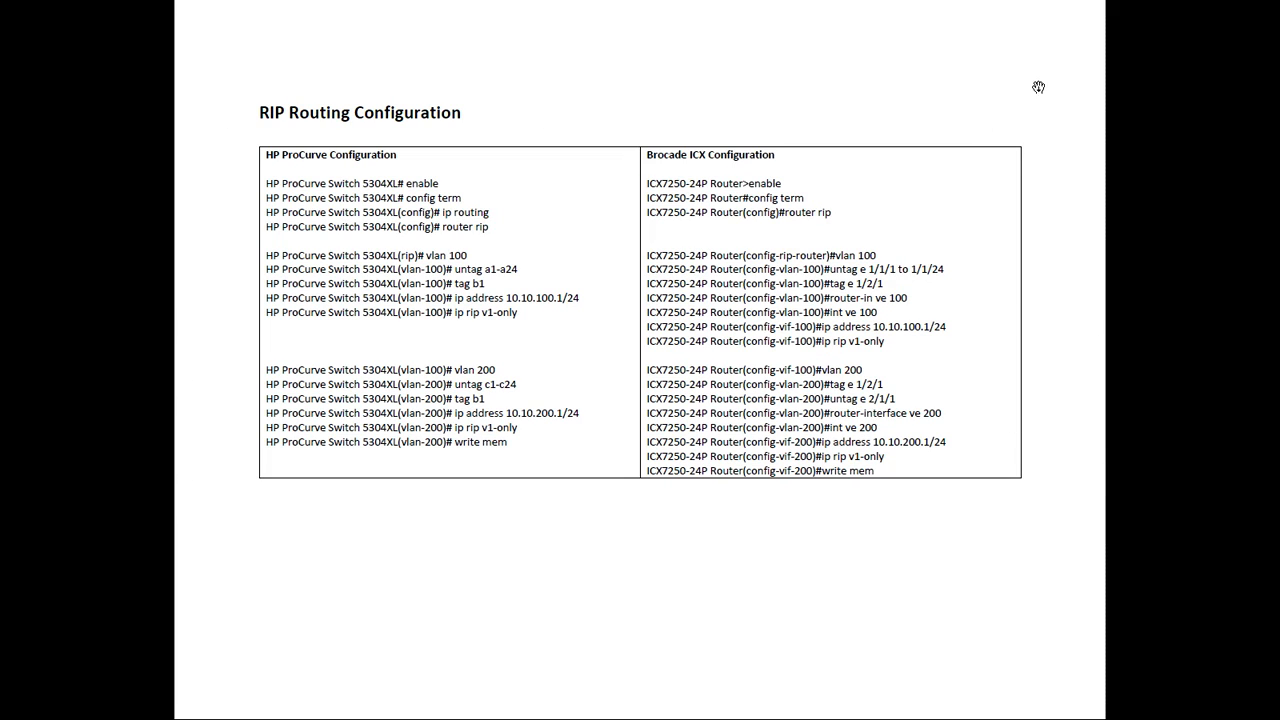